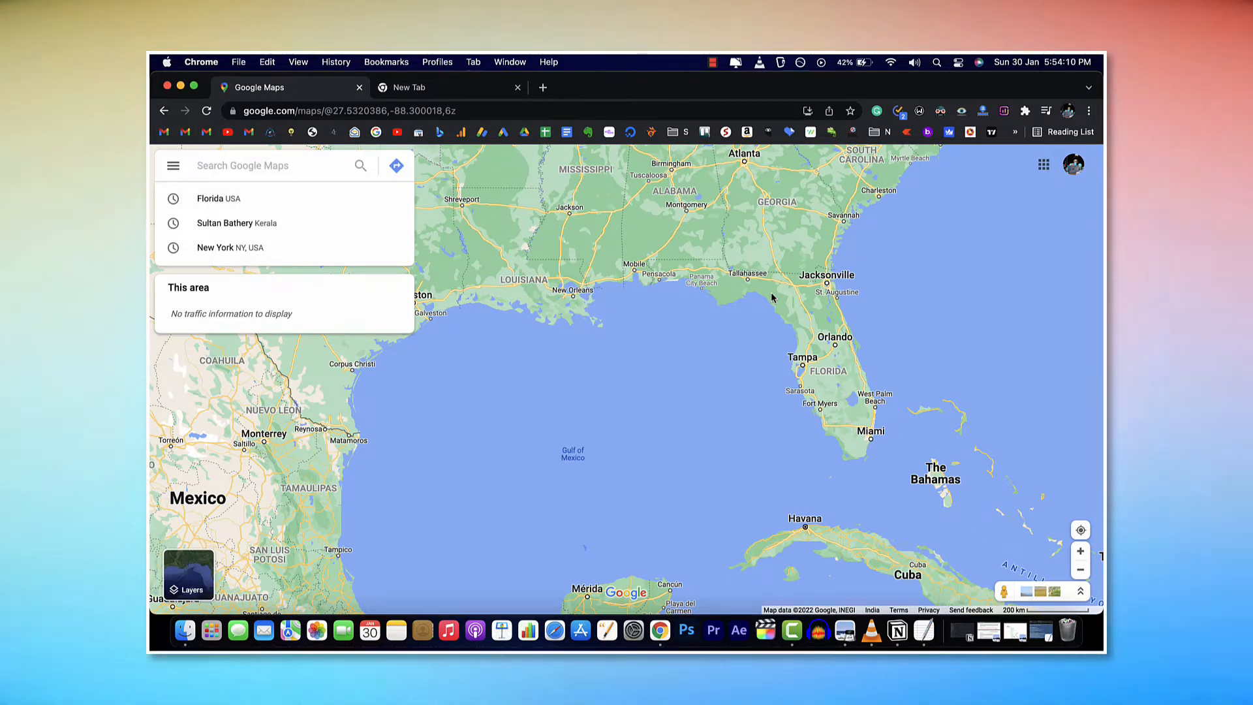
{"action": "mouse_move", "coordinate": [320, 365]}
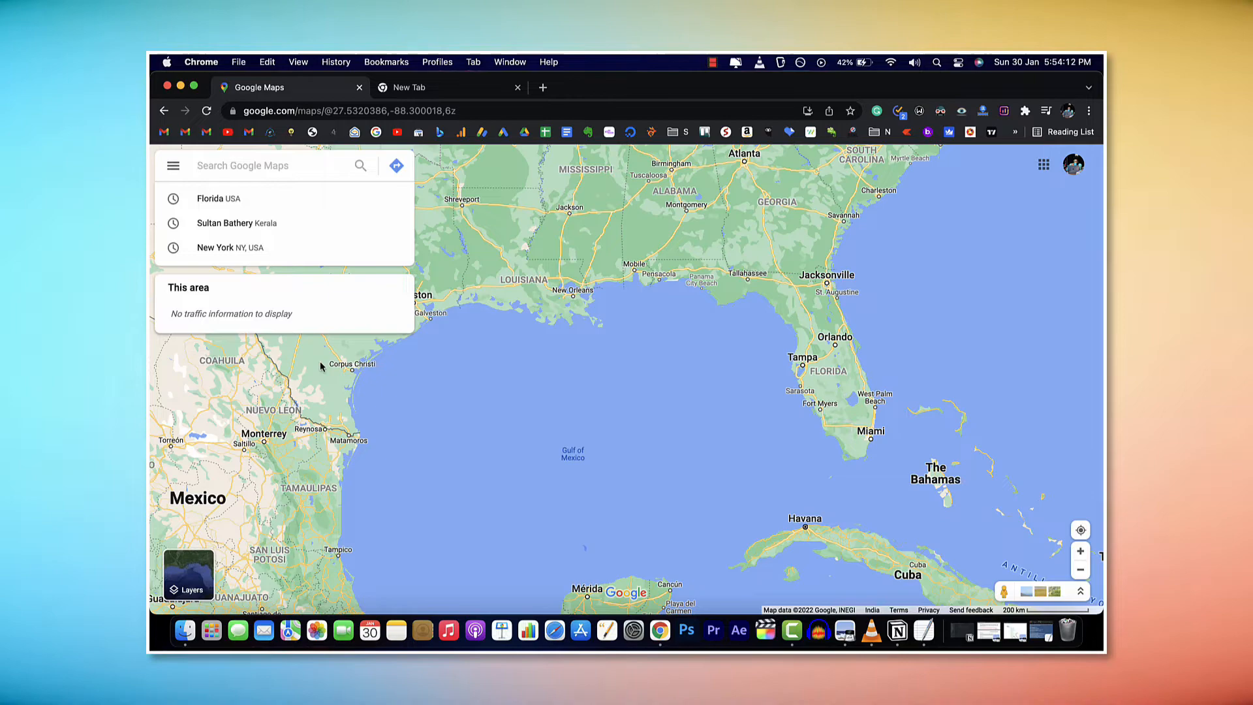
Reopen 'New York, NY, USA' from recent searches and reach its Photos section.
{"action": "left_click", "coordinate": [229, 246]}
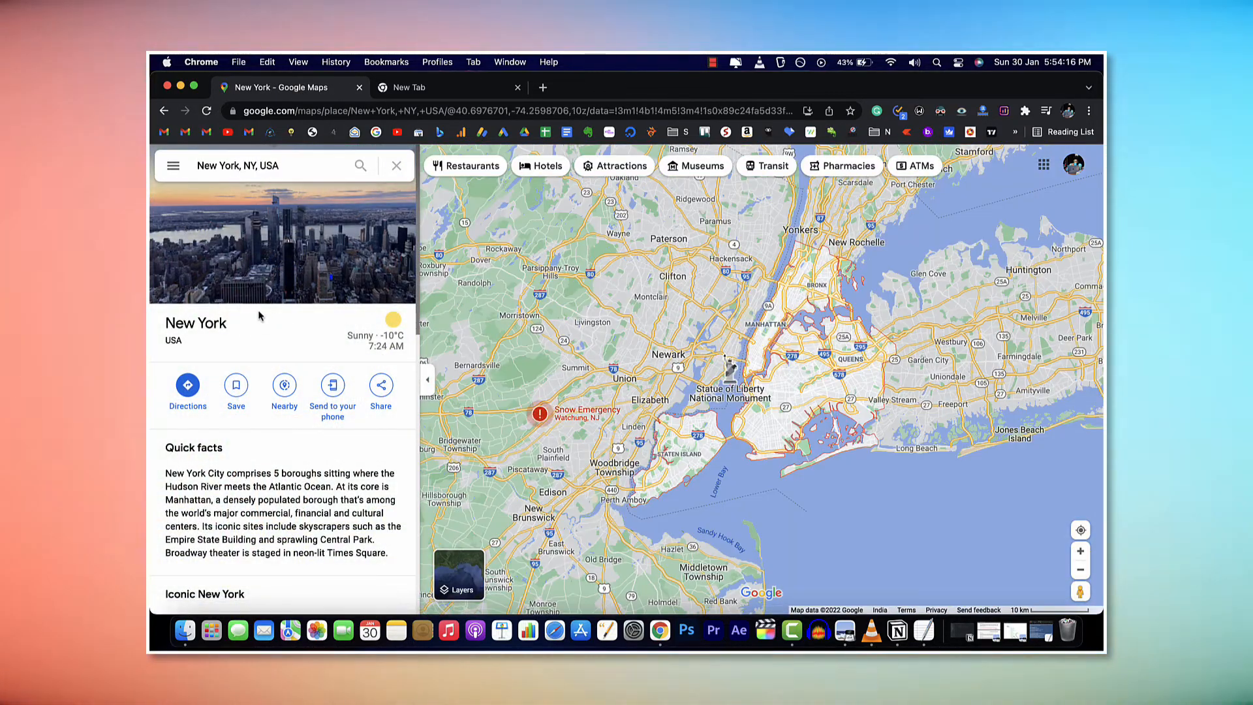
{"action": "scroll", "scroll_direction": "down", "scroll_amount": 3}
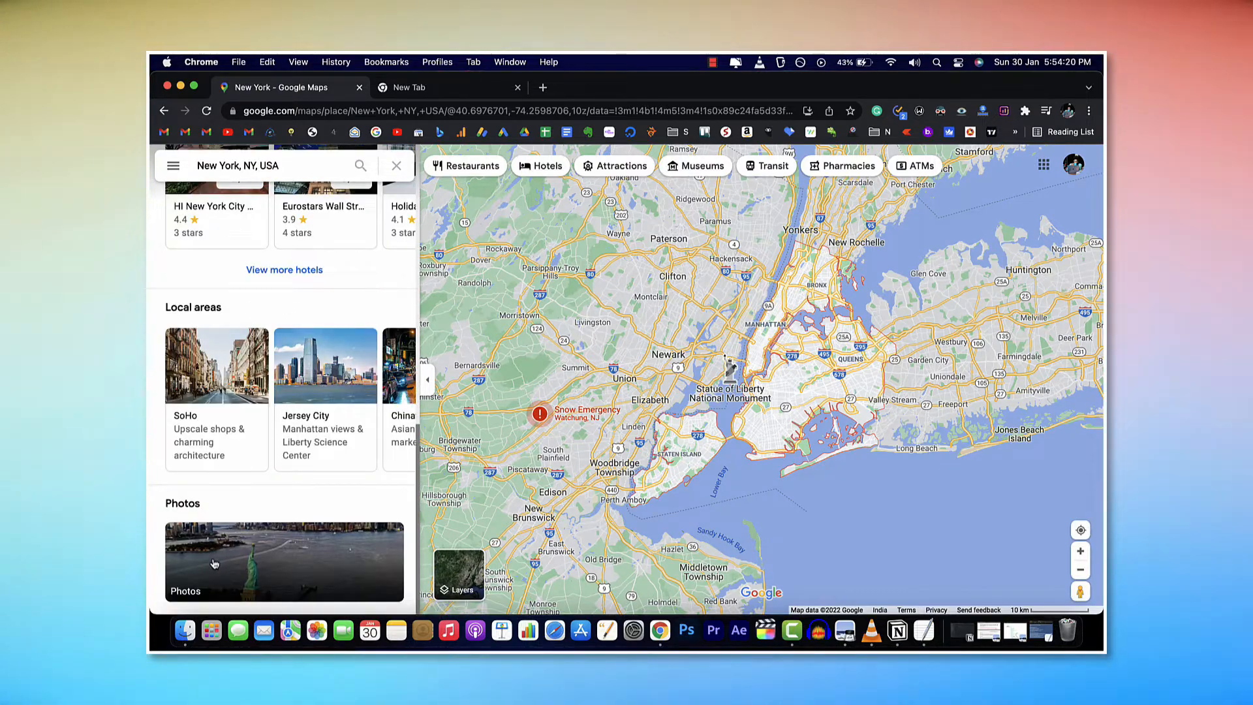
Show New York's photo gallery with the Statue of Liberty National Monument photo large.
{"action": "left_click", "coordinate": [285, 562]}
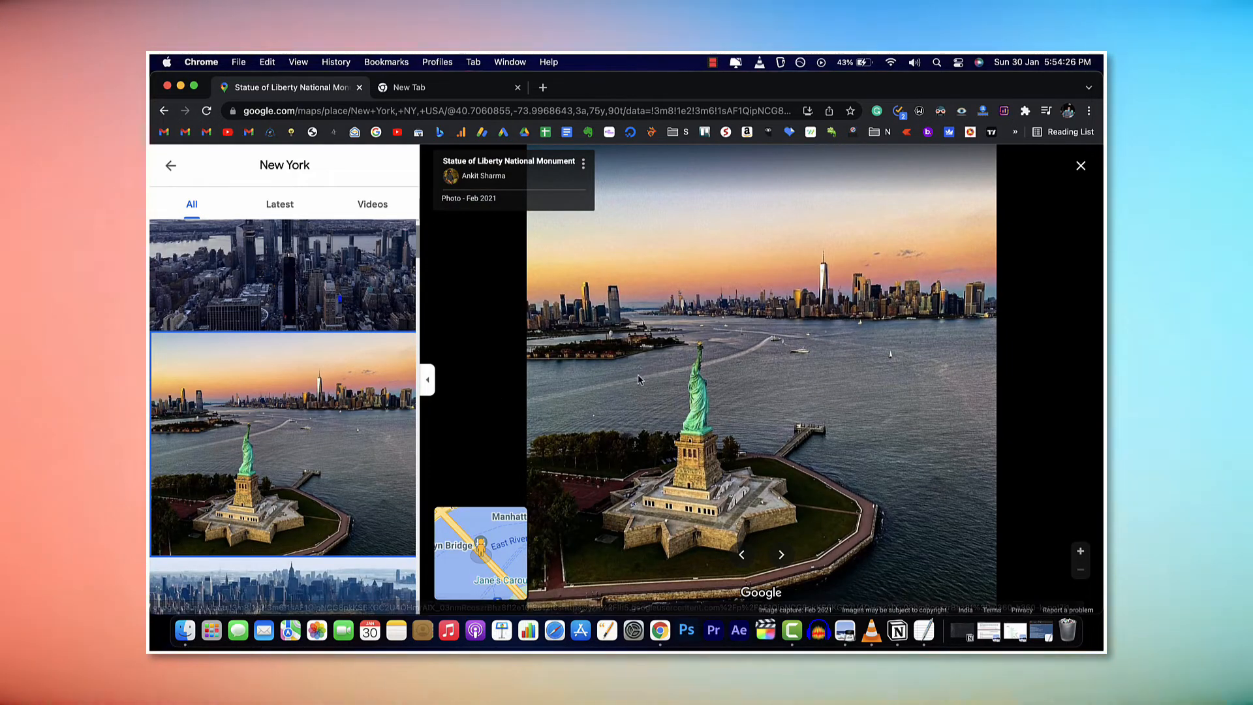
{"action": "mouse_move", "coordinate": [716, 321]}
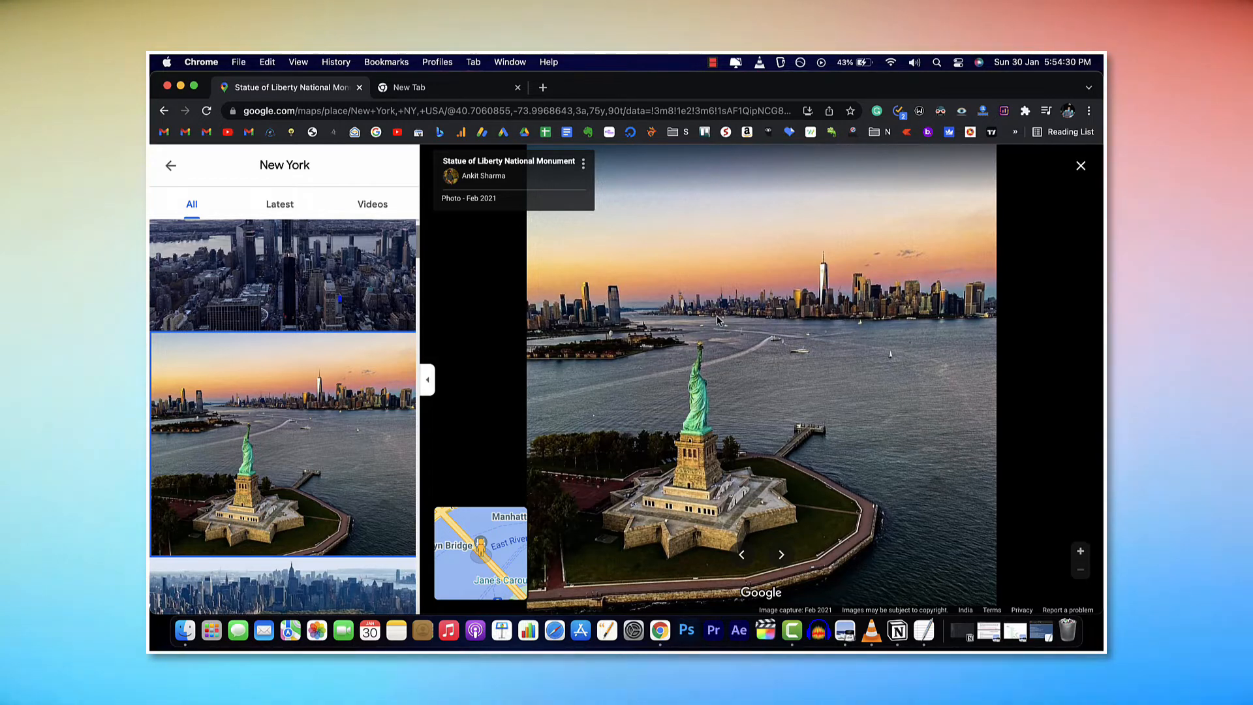
{"action": "mouse_move", "coordinate": [524, 302]}
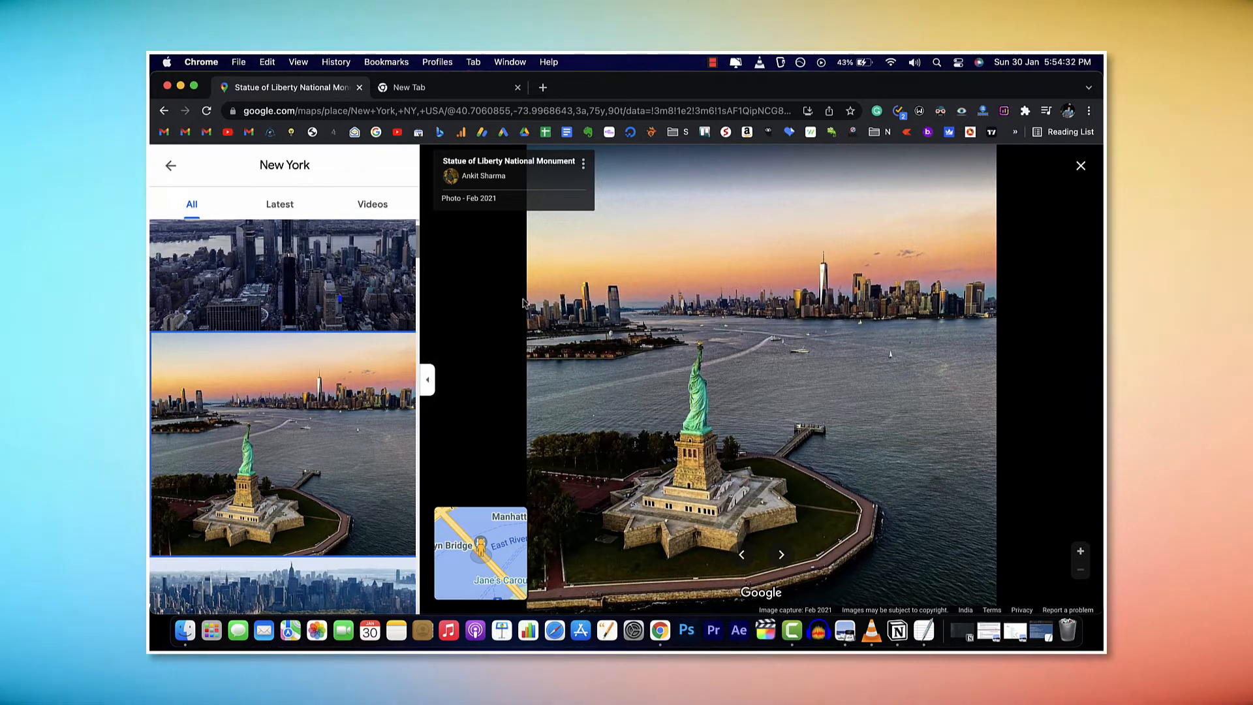
{"action": "mouse_move", "coordinate": [521, 624]}
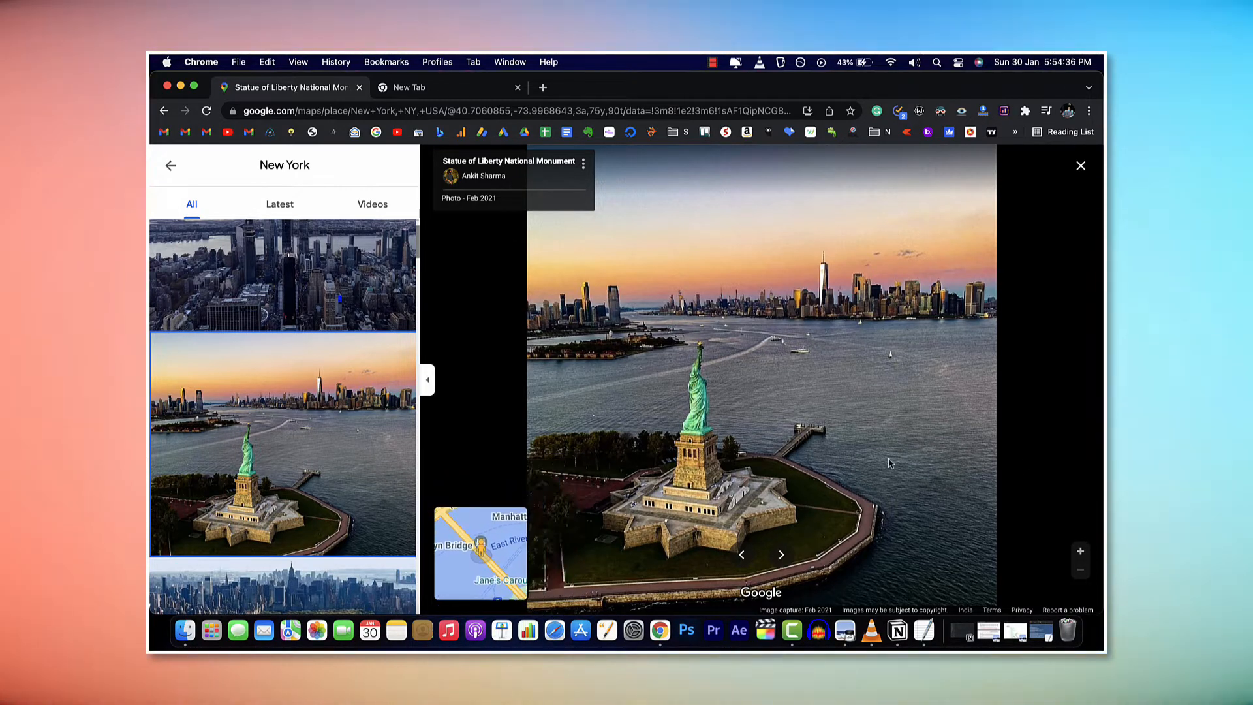
{"action": "mouse_move", "coordinate": [662, 422]}
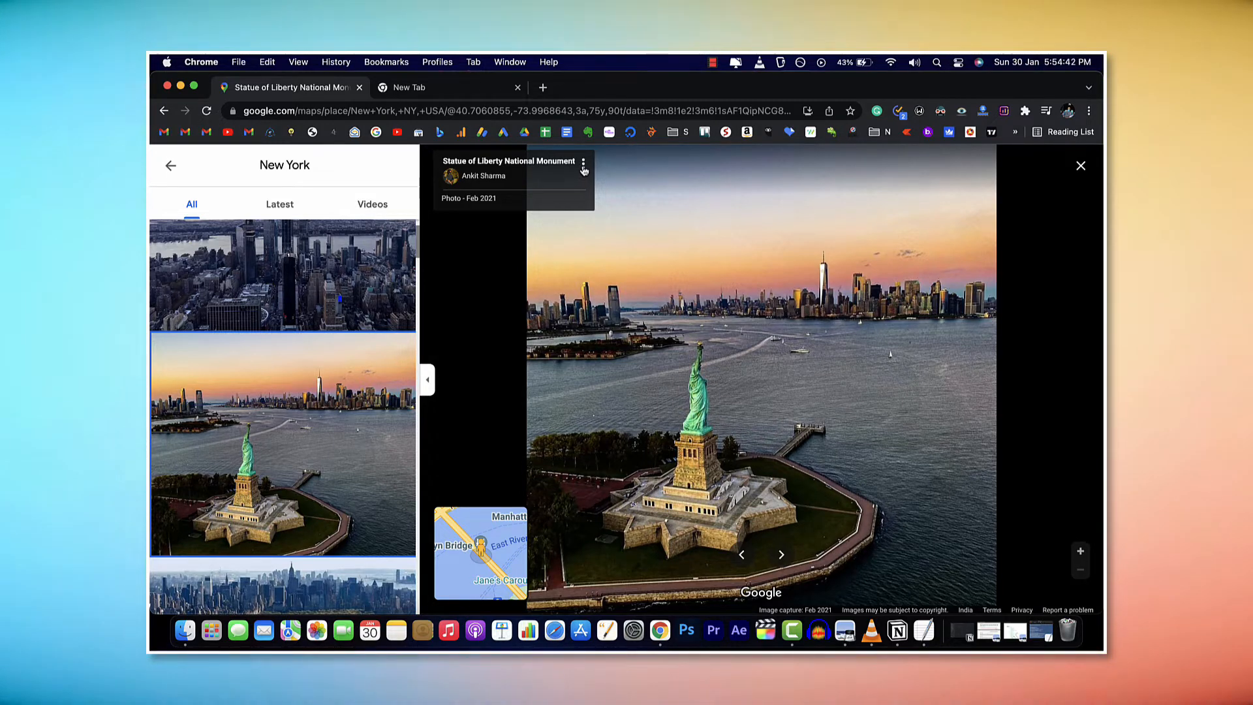
Reach the photo's report page and view the Statue of Liberty image alone in a new tab.
{"action": "left_click", "coordinate": [583, 164]}
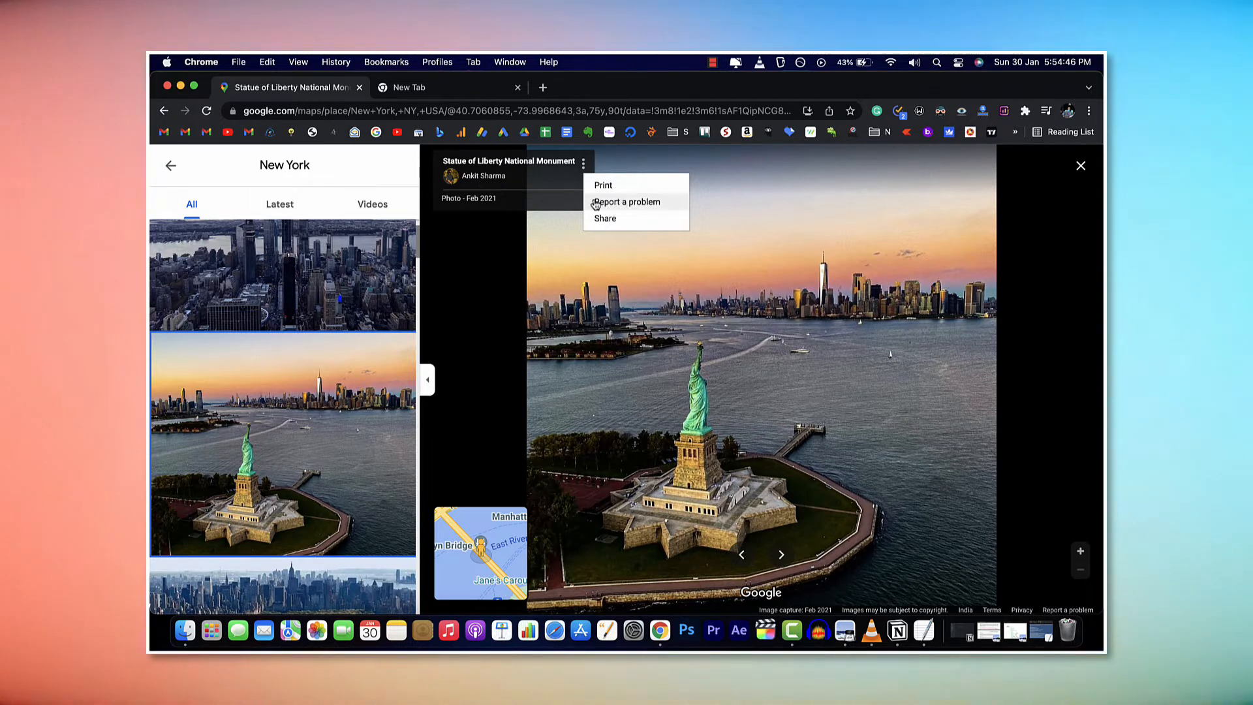
{"action": "left_click", "coordinate": [625, 201]}
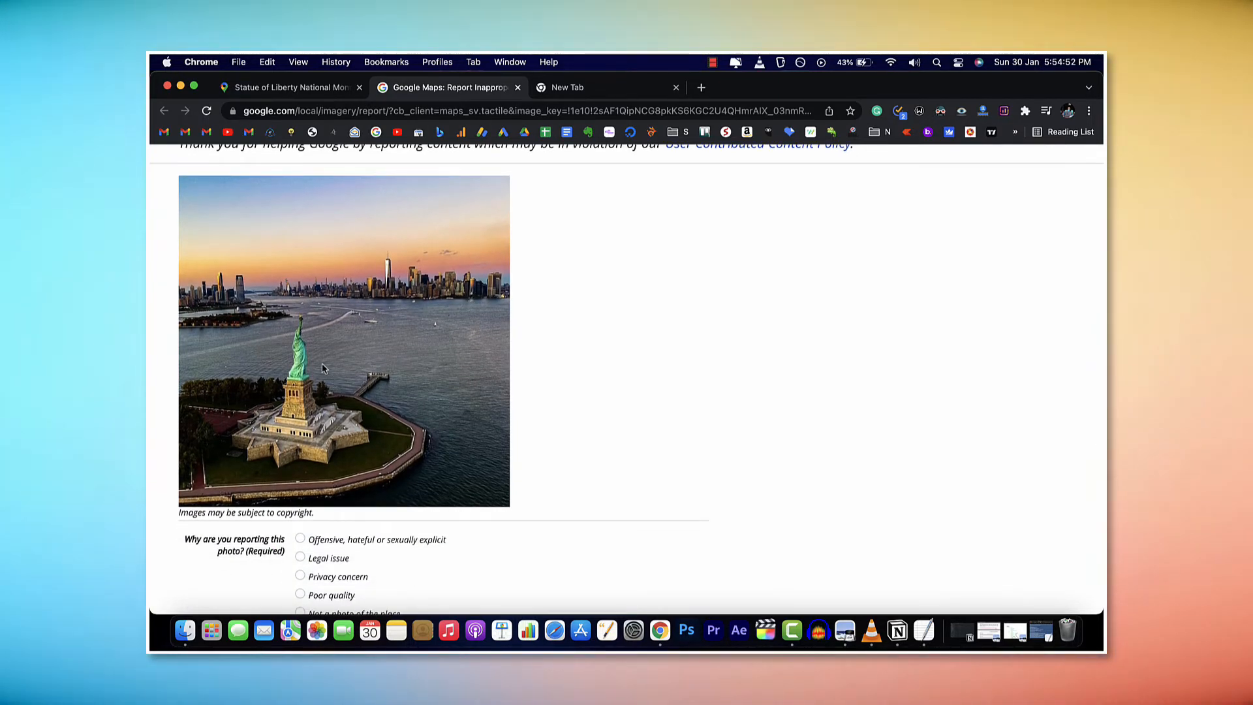
{"action": "right_click", "coordinate": [324, 369]}
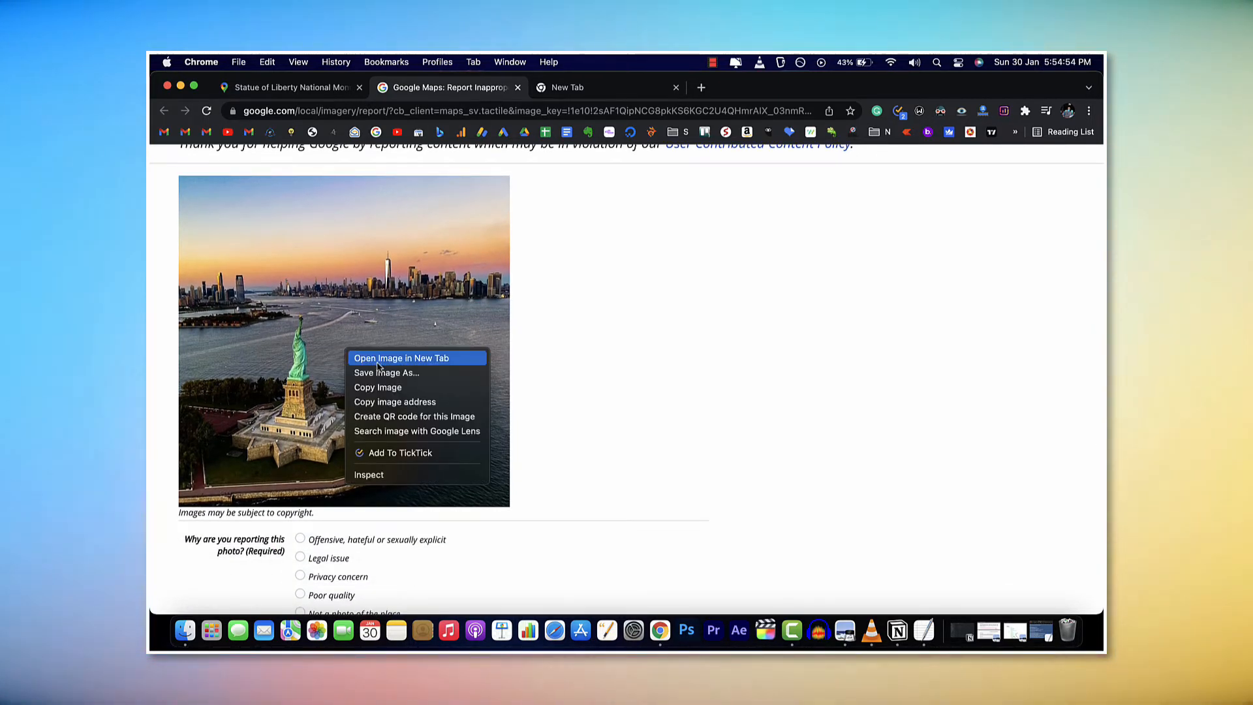
{"action": "left_click", "coordinate": [401, 358]}
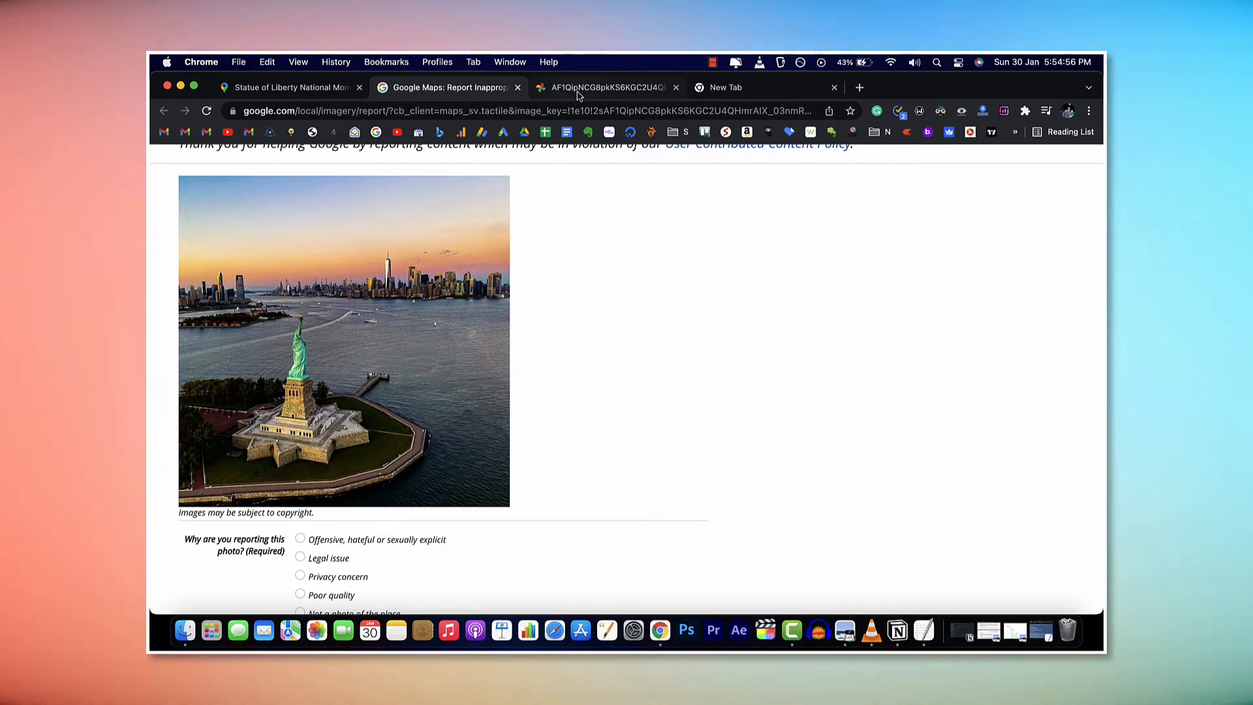
{"action": "left_click", "coordinate": [606, 88]}
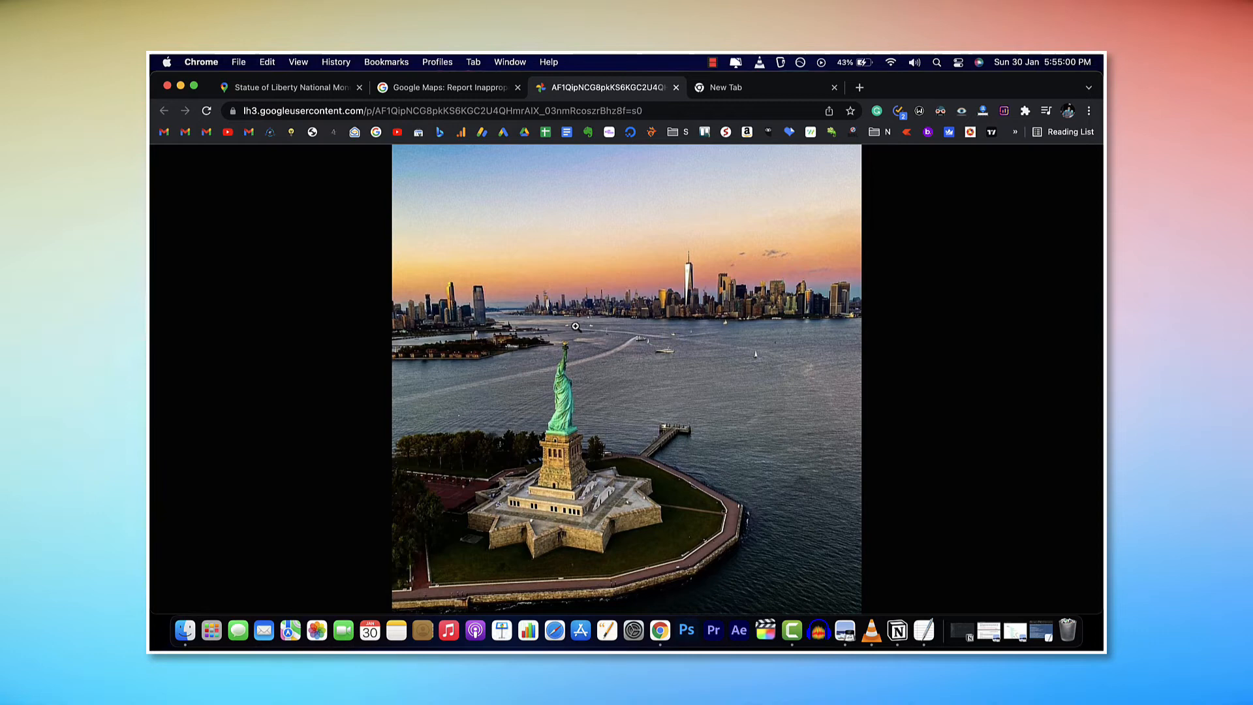
Return to the Google Maps tab and browse further down New York's photo gallery.
{"action": "right_click", "coordinate": [575, 326]}
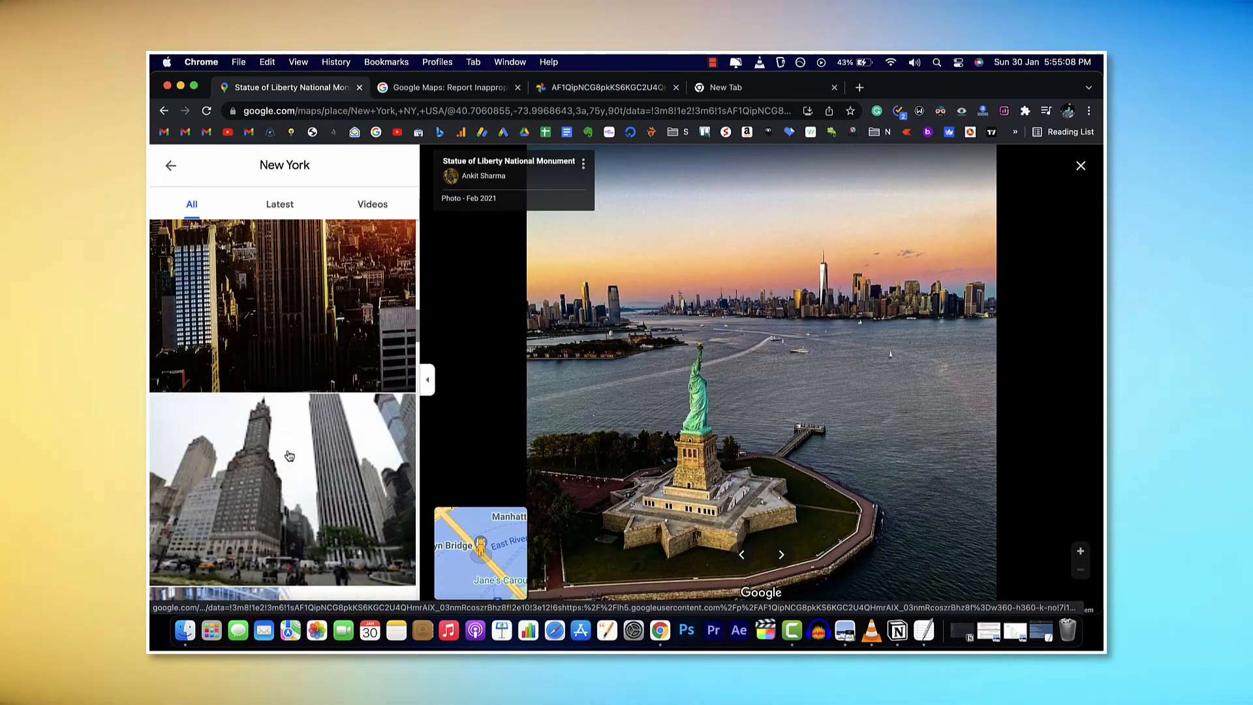
{"action": "scroll", "scroll_direction": "down", "scroll_amount": 3}
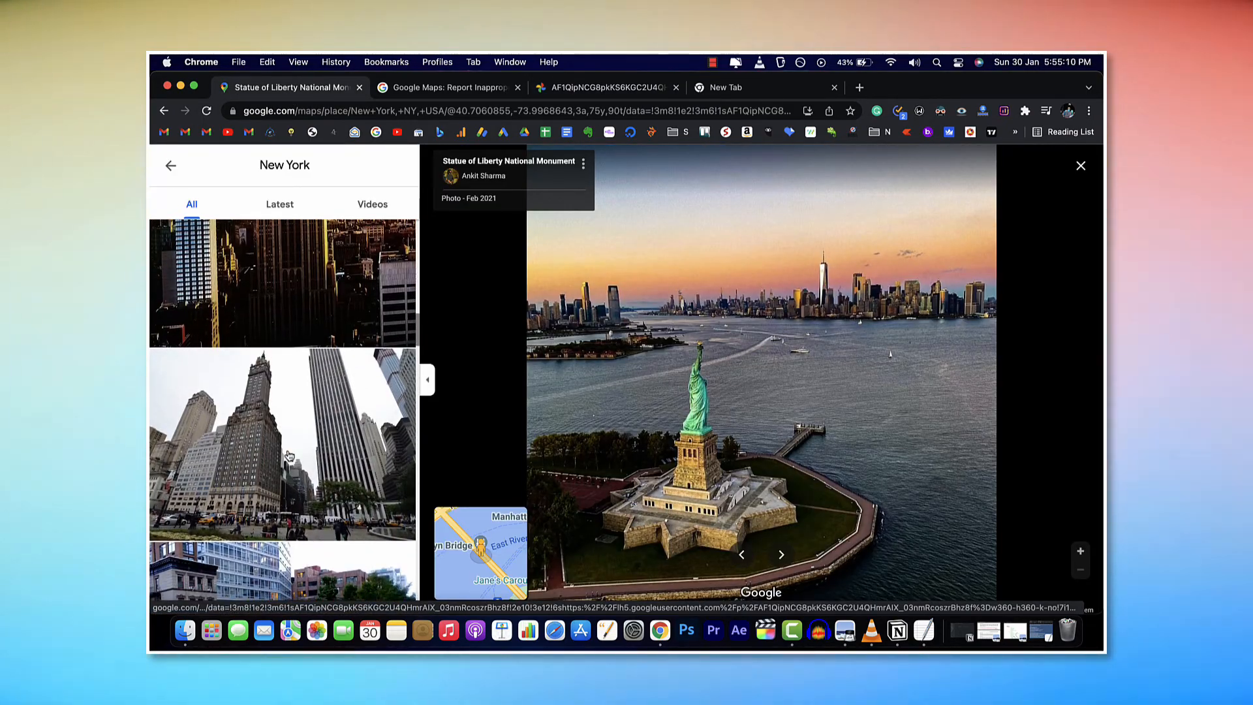